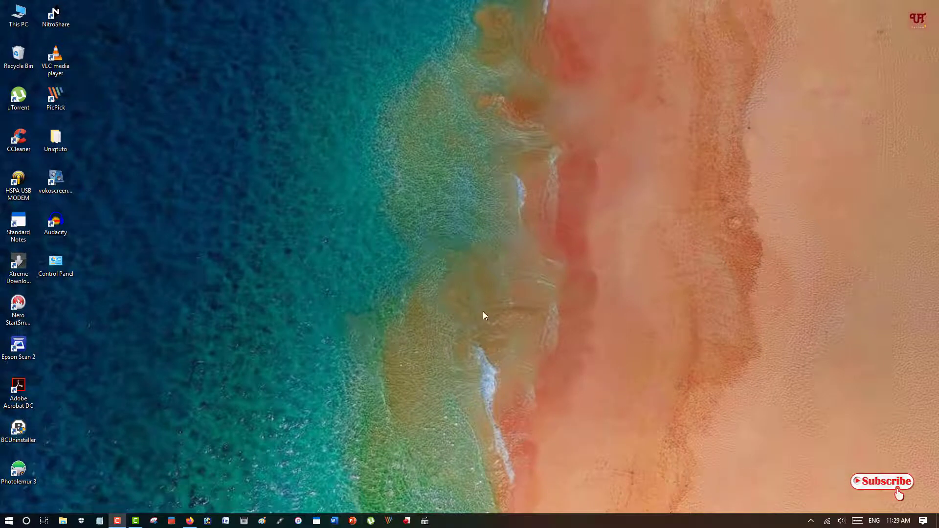
pyautogui.moveTo(429, 355)
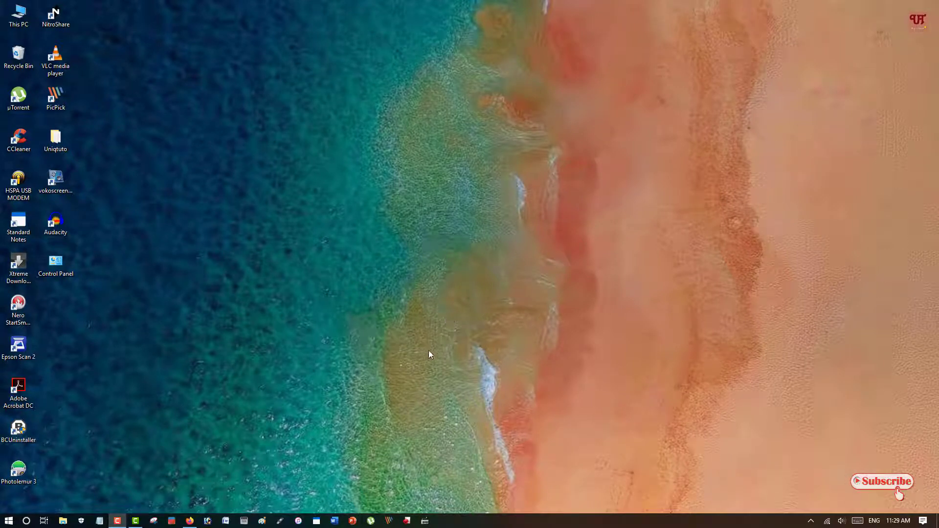
pyautogui.moveTo(377, 305)
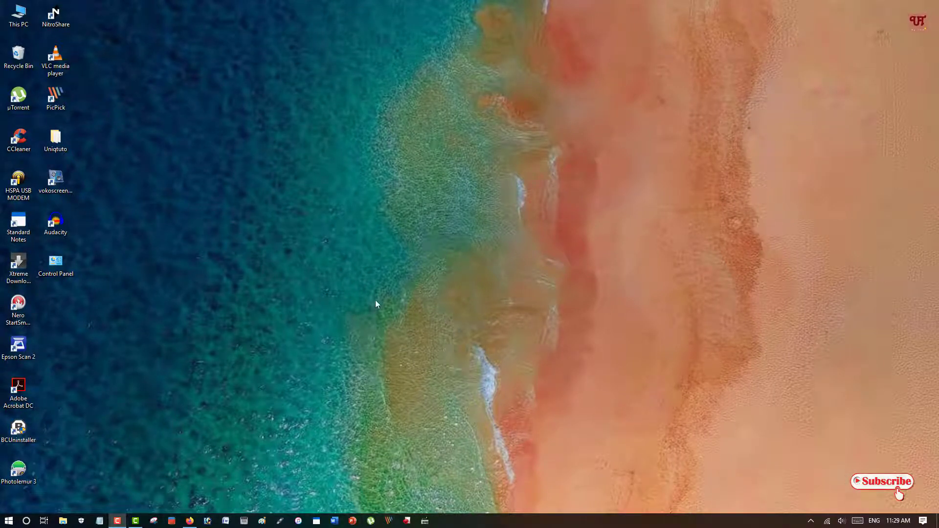
pyautogui.moveTo(356, 337)
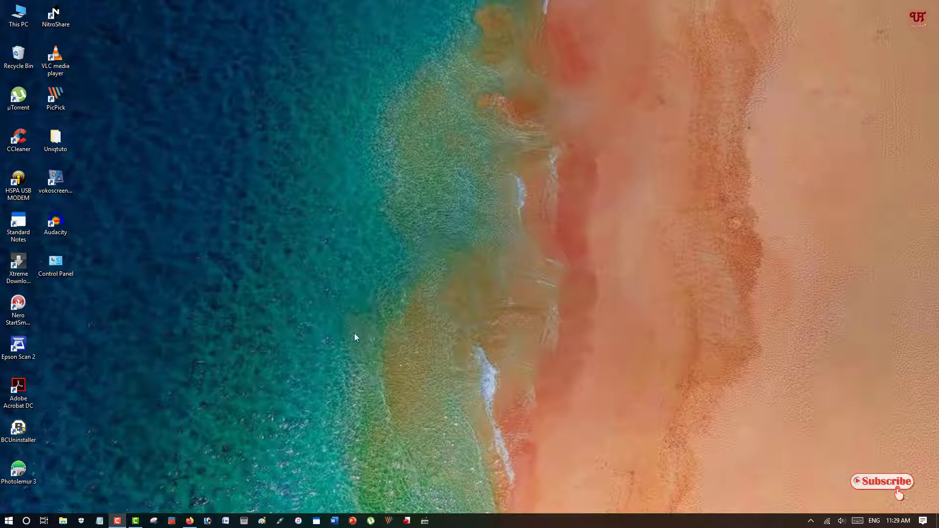
pyautogui.moveTo(340, 346)
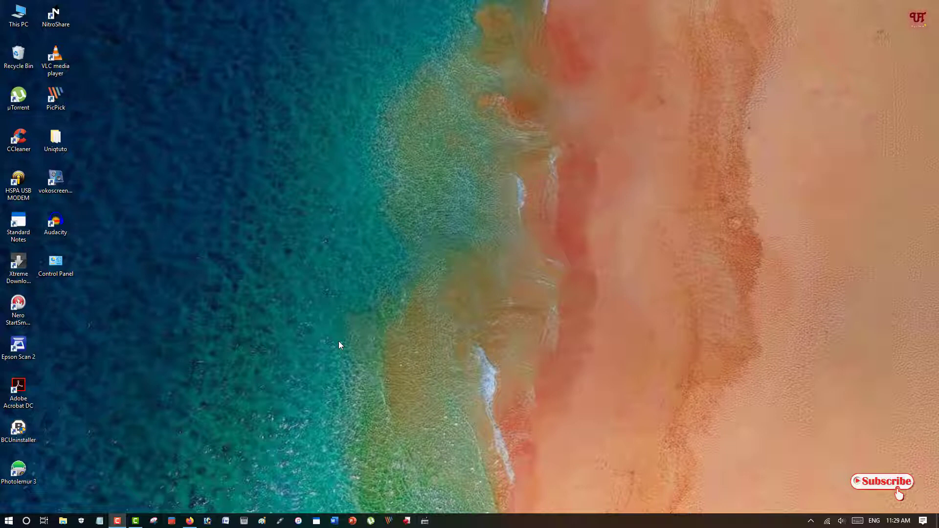
pyautogui.moveTo(352, 346)
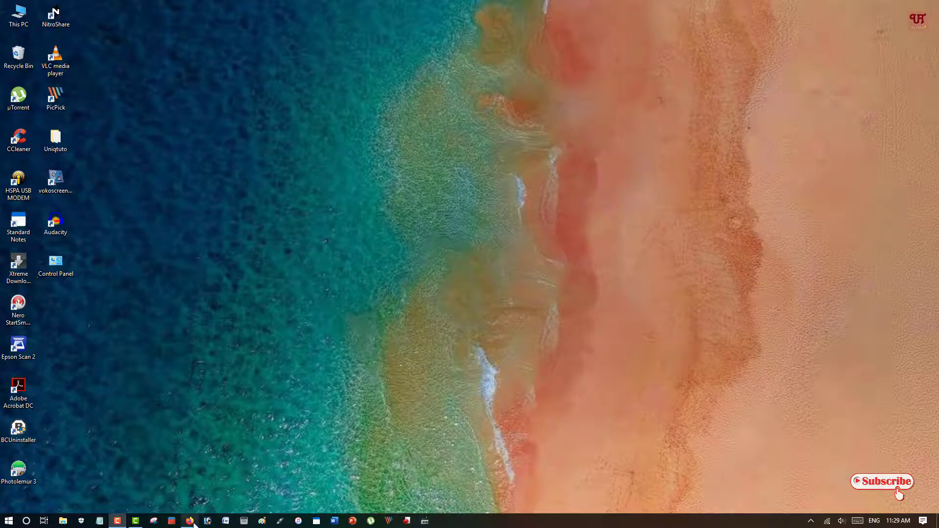
# Step: Verify google.com and youtube.com load in Firefox before the proxy, then close it
pyautogui.click(190, 520)
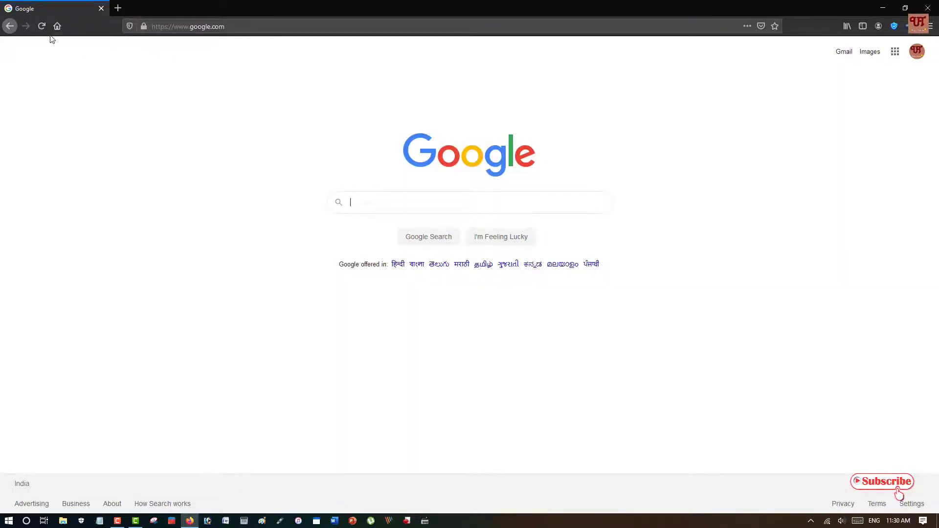
pyautogui.moveTo(118, 8)
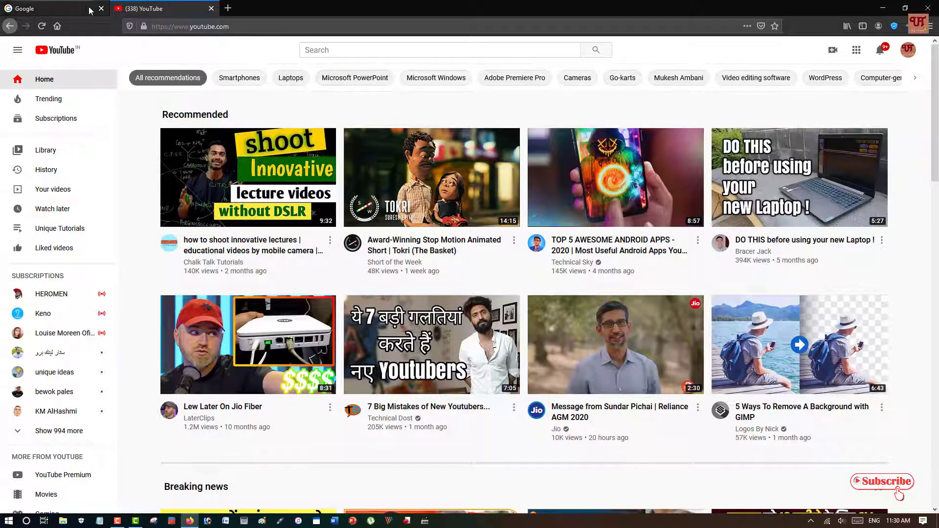
pyautogui.click(44, 8)
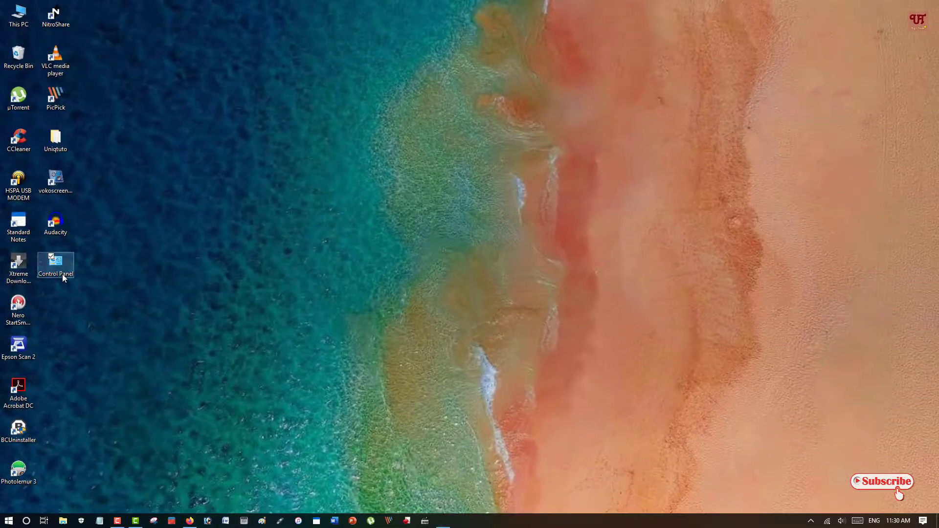
# Step: Reach the Internet Properties General tab via Control Panel's Network and Internet section
pyautogui.doubleClick(55, 260)
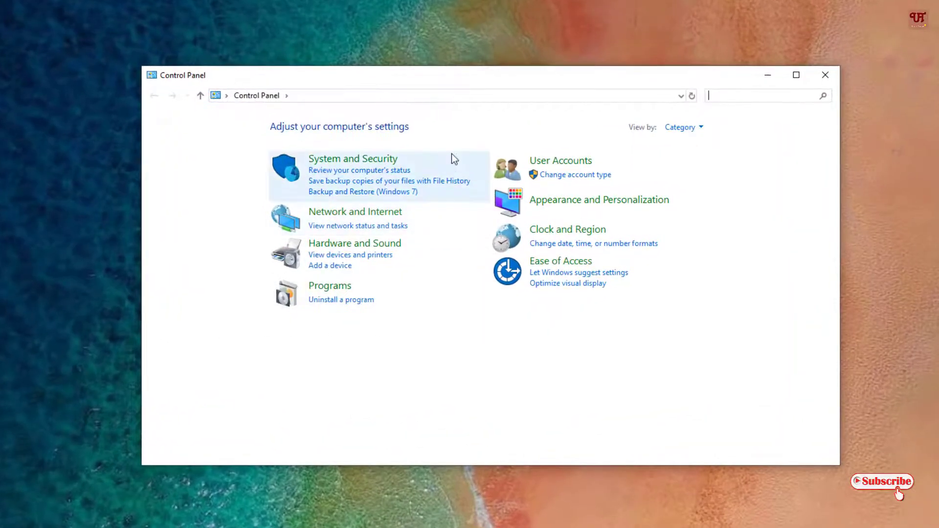
pyautogui.moveTo(487, 293)
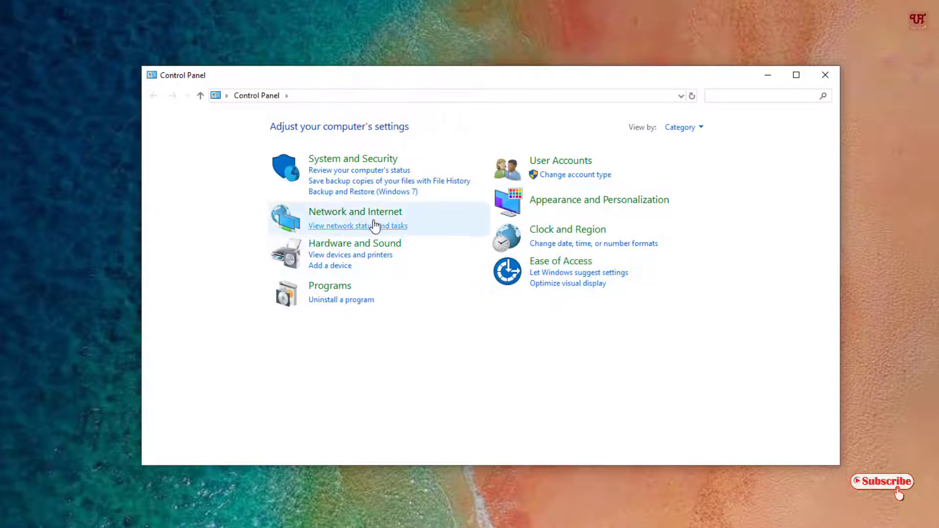
pyautogui.click(355, 211)
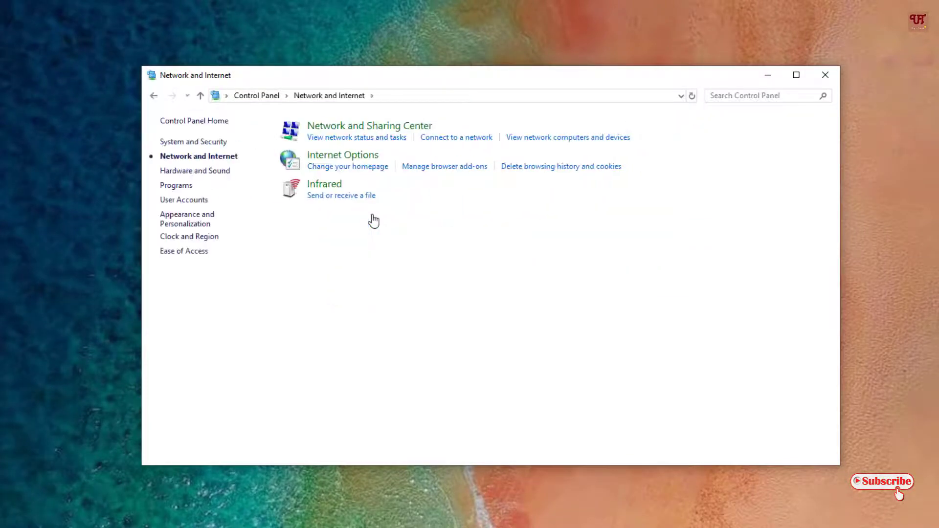
pyautogui.moveTo(357, 166)
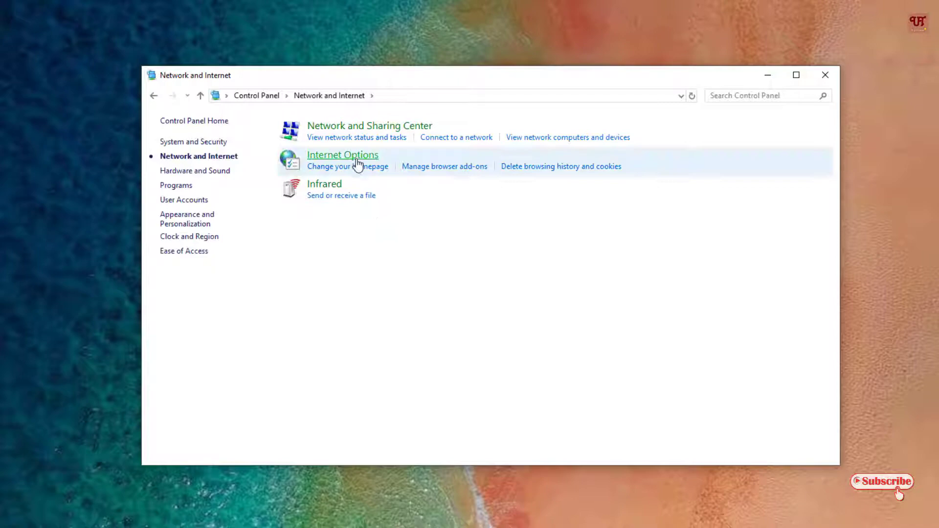
pyautogui.moveTo(356, 163)
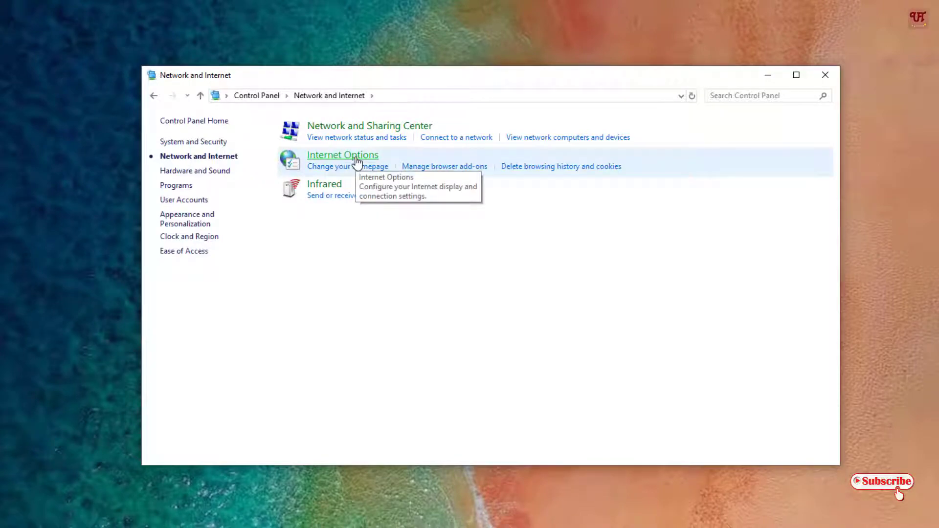
pyautogui.click(342, 154)
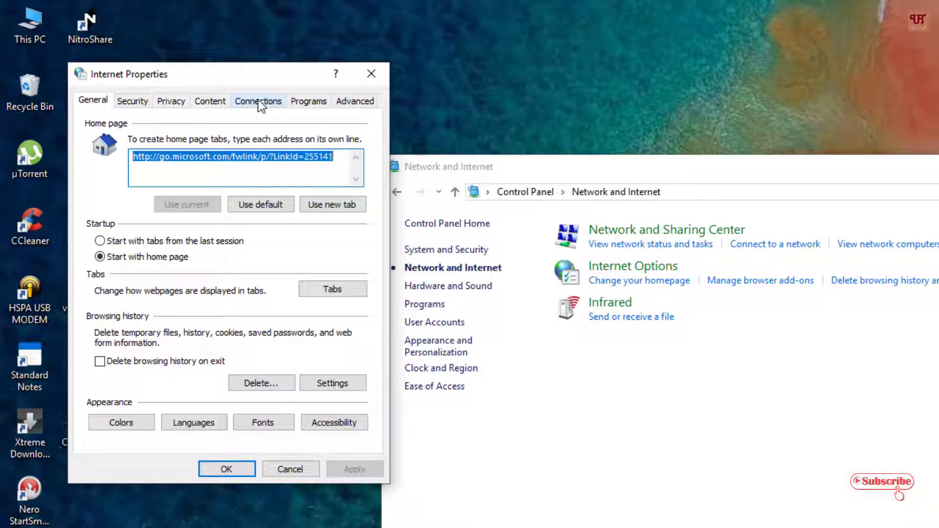
# Step: Turn on the LAN proxy server at 127.0.0.1 port 80 and go to its advanced settings
pyautogui.click(258, 101)
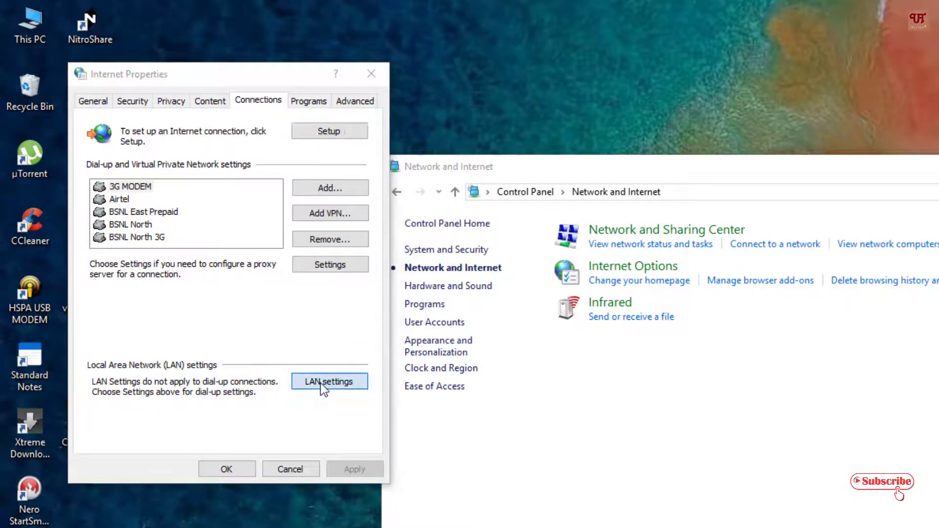
pyautogui.click(330, 381)
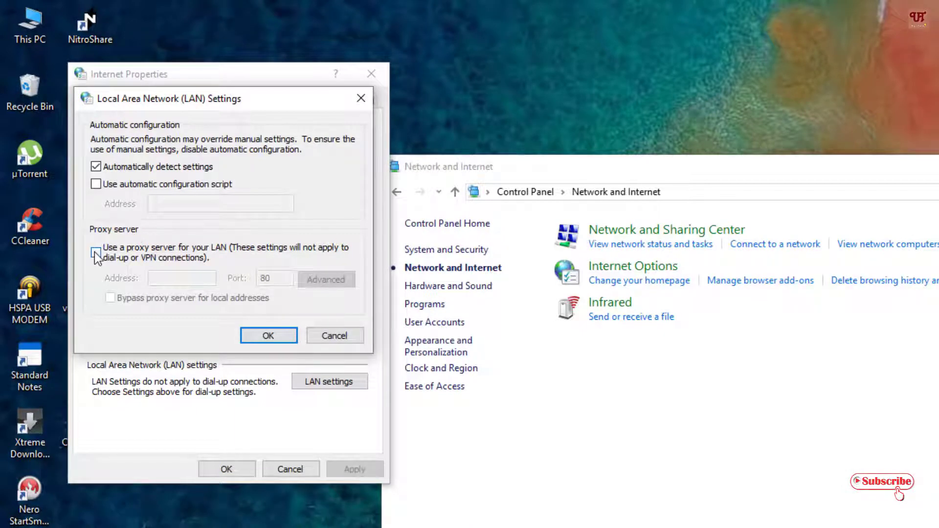
pyautogui.click(95, 253)
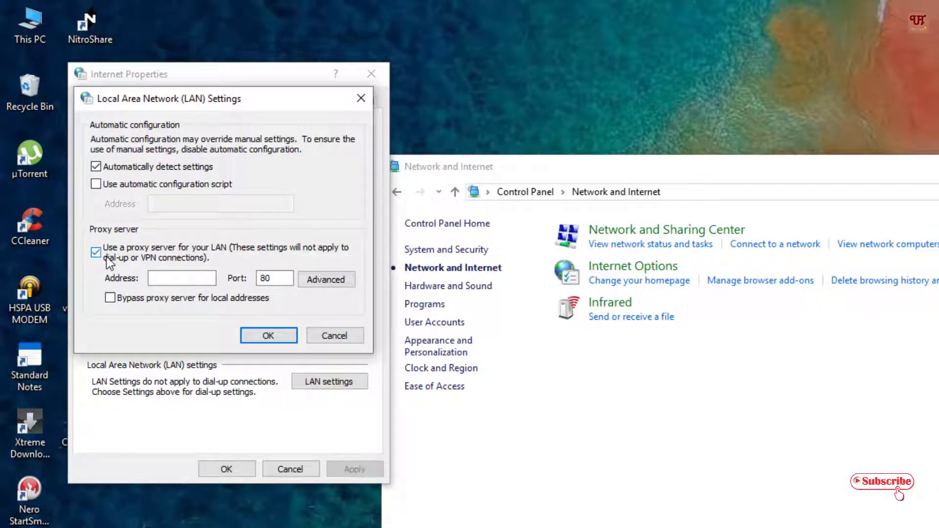
pyautogui.click(182, 277)
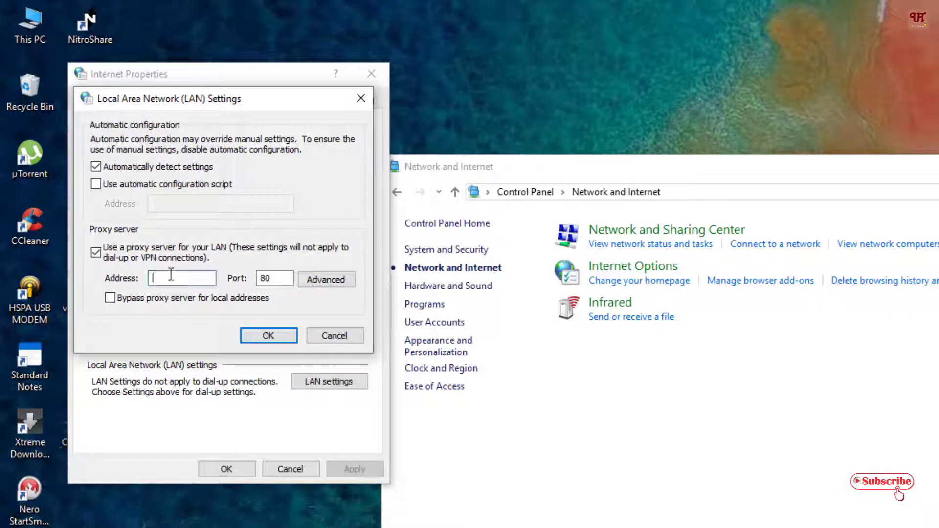
pyautogui.write('127.0.0.1')
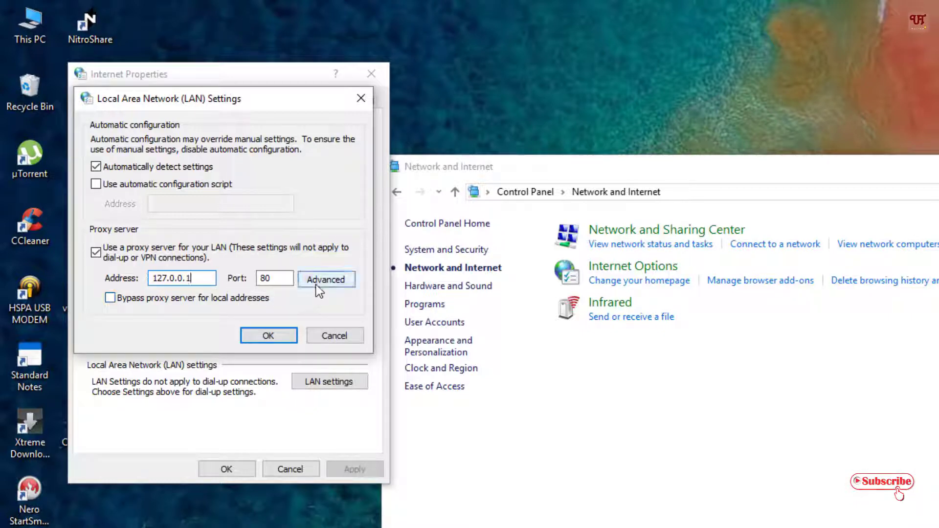
pyautogui.click(326, 280)
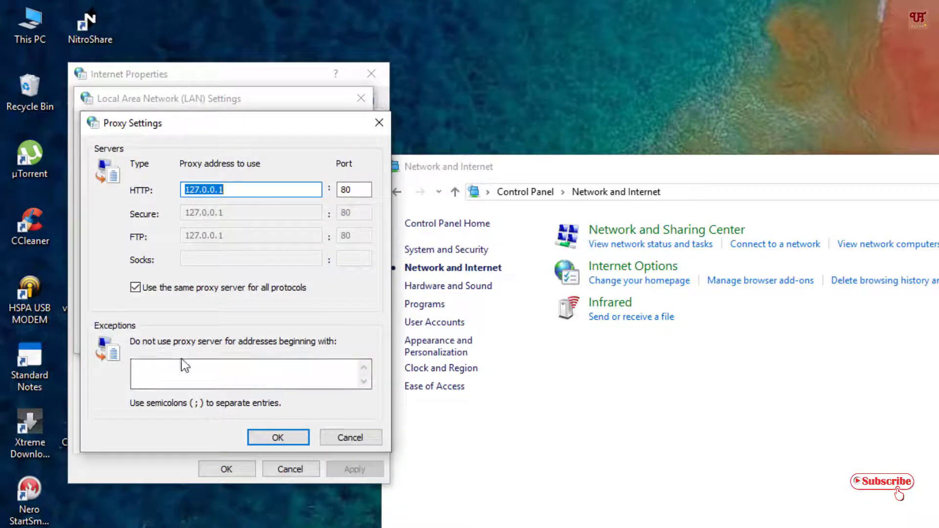
pyautogui.click(245, 372)
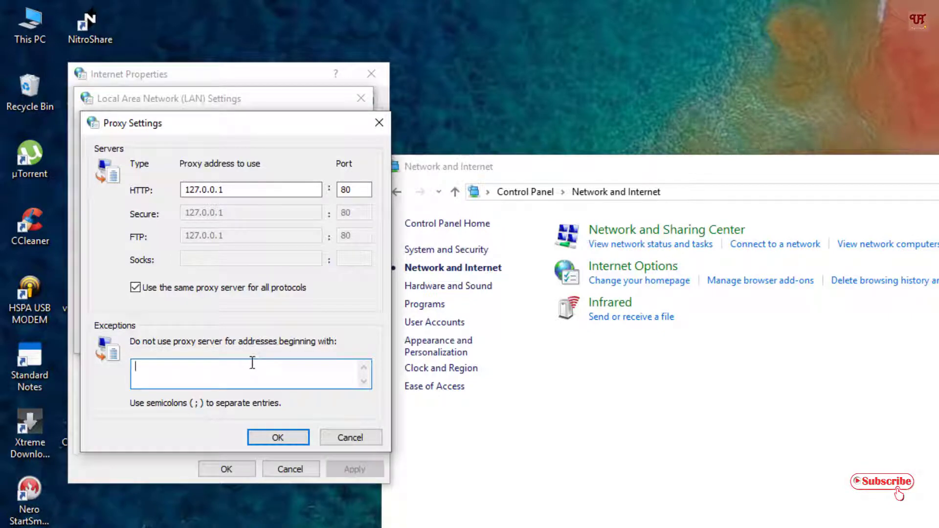
pyautogui.write('w')
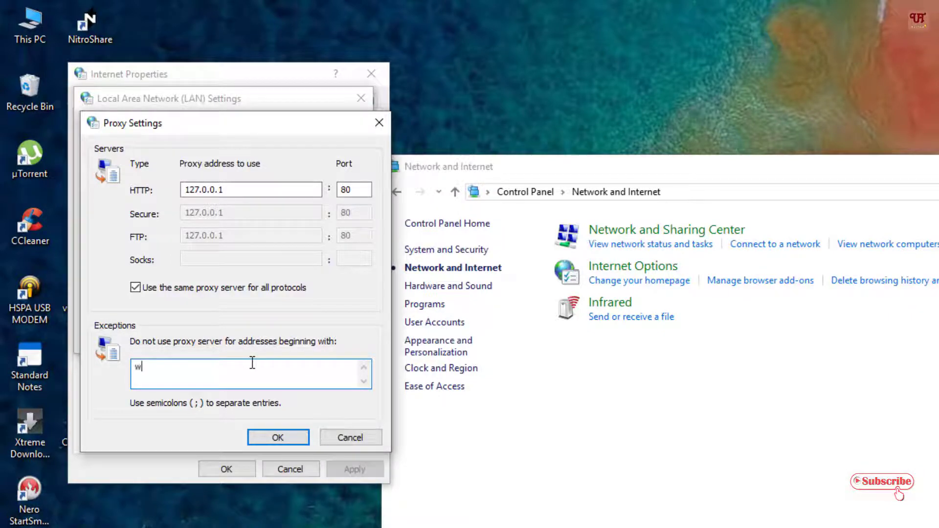
pyautogui.write('ww.')
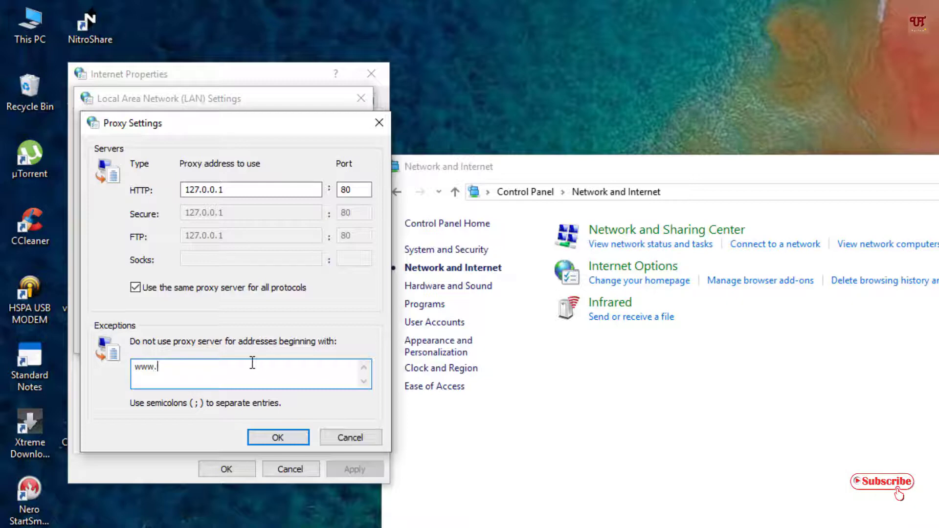
pyautogui.write('g')
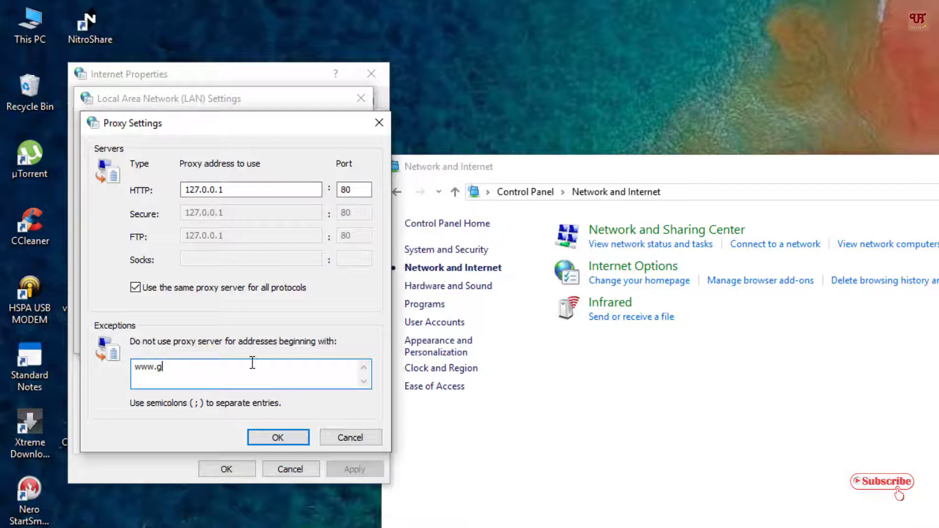
pyautogui.write('oogle')
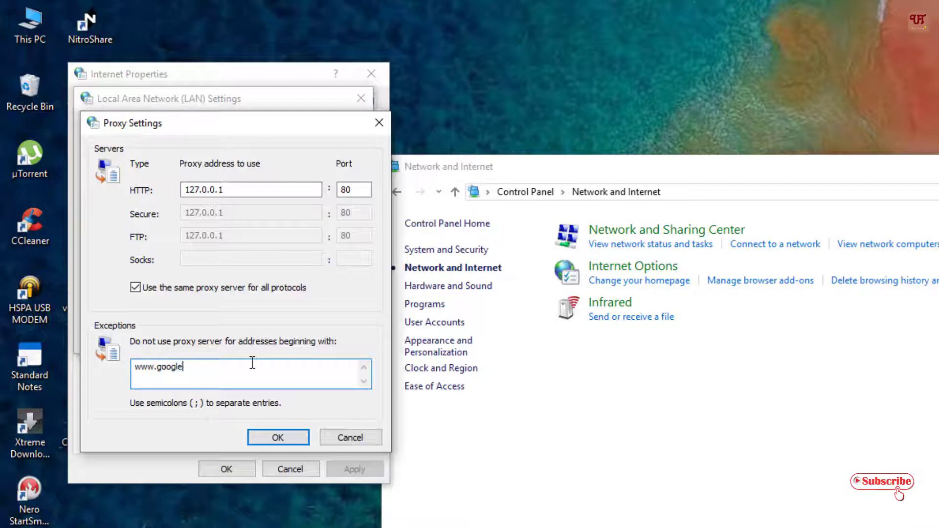
pyautogui.write('.com')
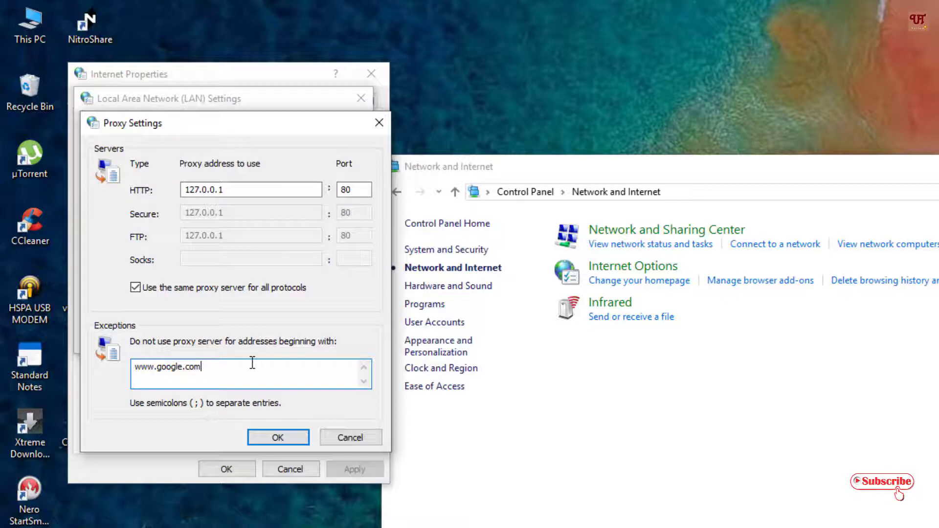
pyautogui.write(';')
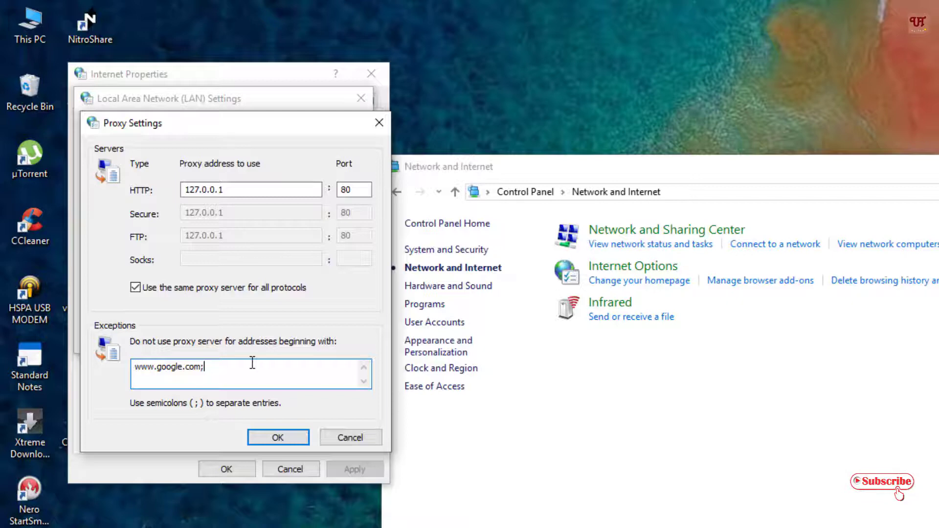
pyautogui.write('goog')
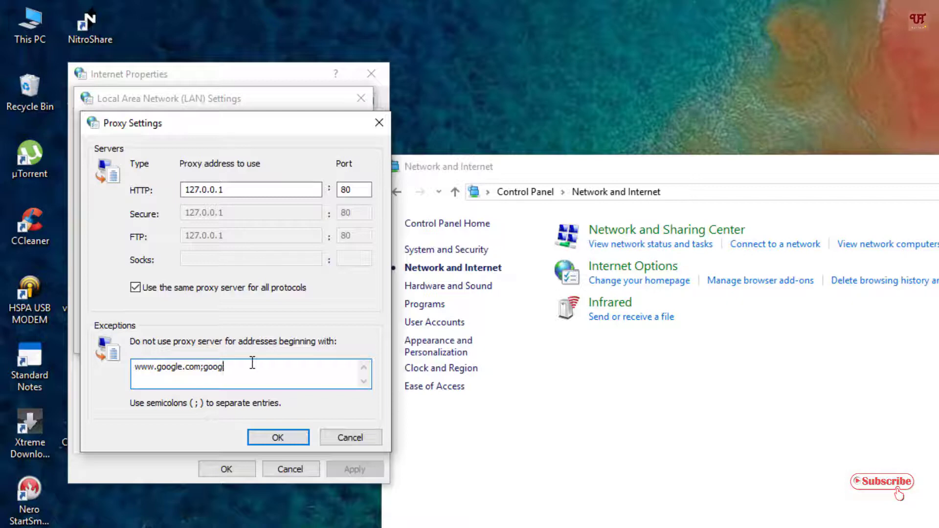
pyautogui.write('le.c')
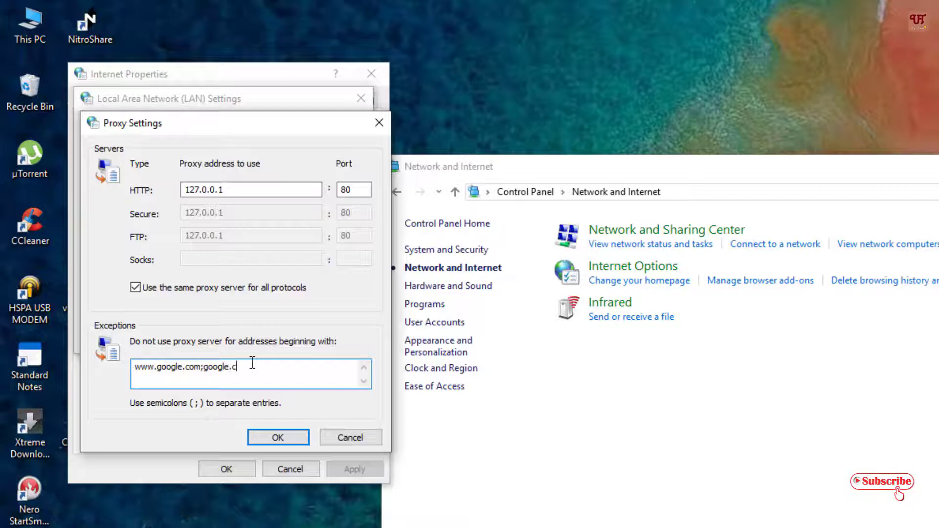
pyautogui.write('om')
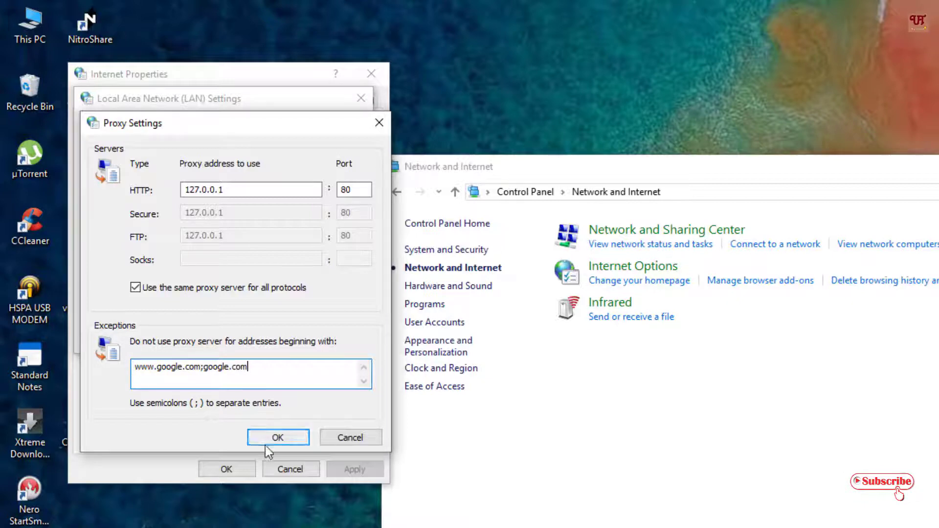
pyautogui.click(278, 437)
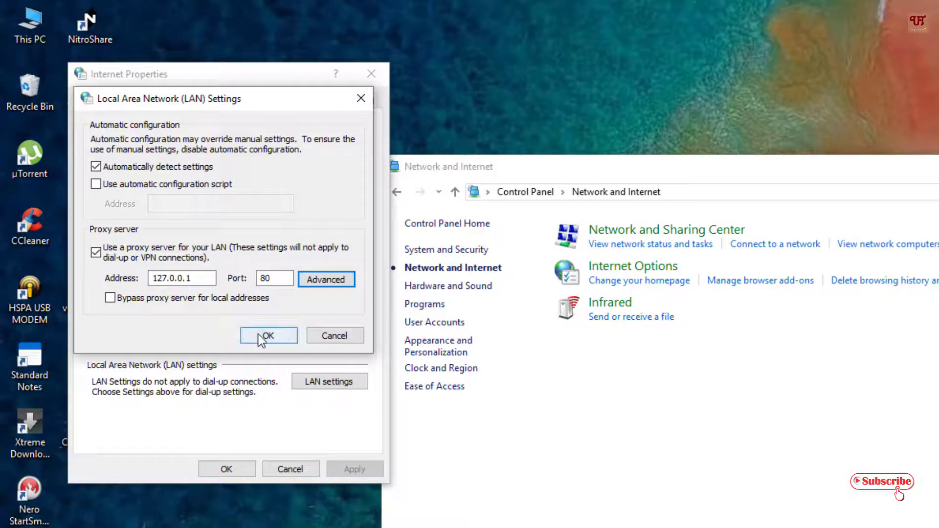
# Step: Confirm LAN Settings and Internet Properties, then close the Network and Internet window
pyautogui.click(268, 336)
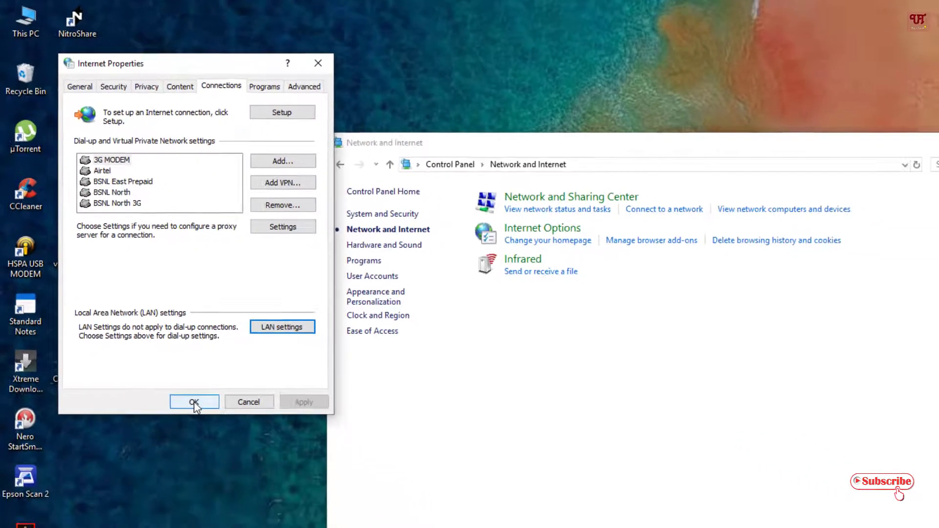
pyautogui.click(193, 402)
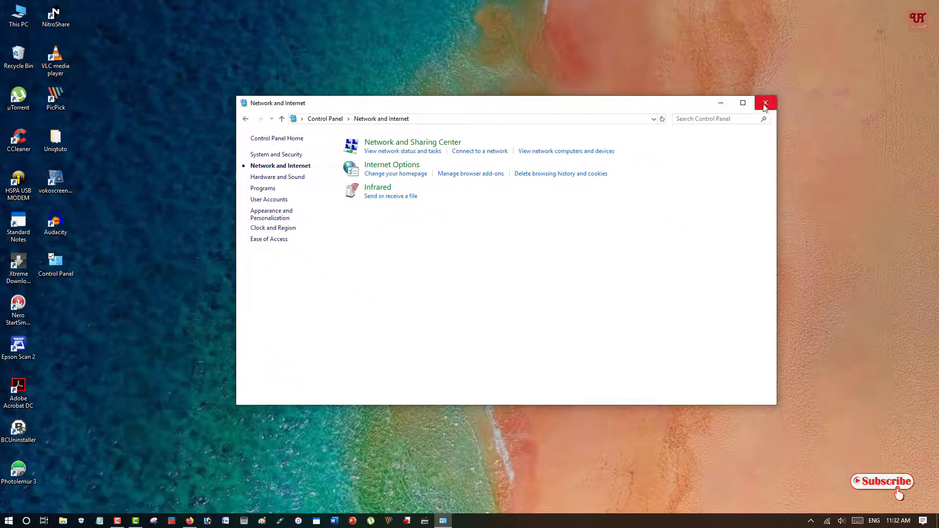
pyautogui.click(765, 103)
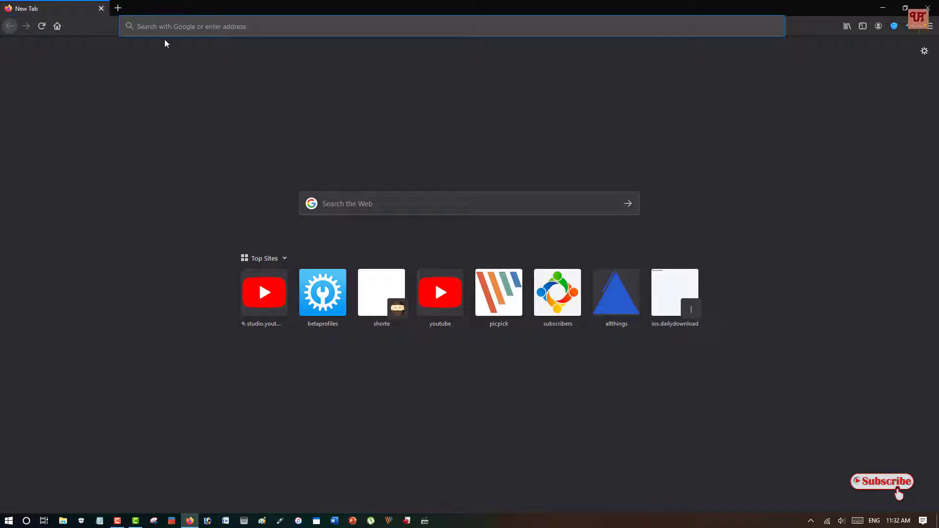
pyautogui.moveTo(233, 106)
pyautogui.write('youtube')
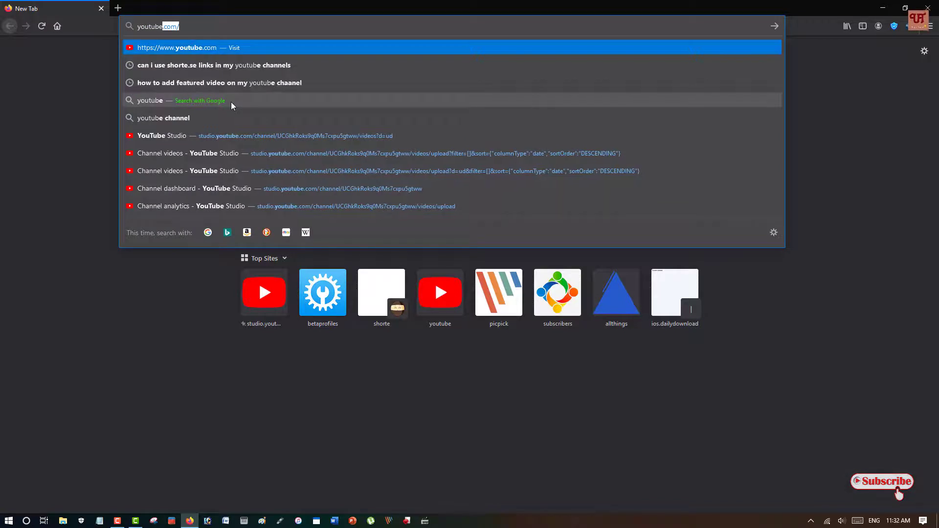
# Step: Go to youtube.com and get the proxy-refusing-connections error
pyautogui.press('Enter')
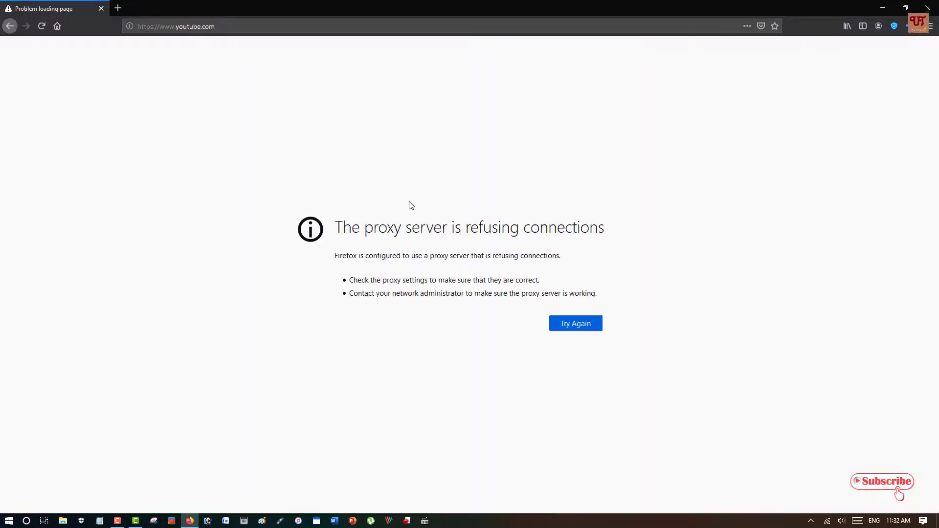
pyautogui.moveTo(579, 247)
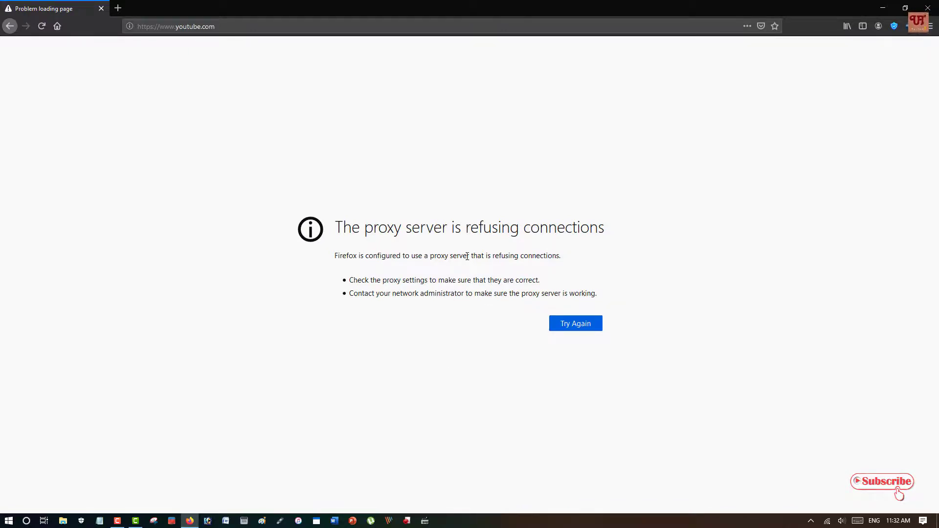
pyautogui.moveTo(431, 251)
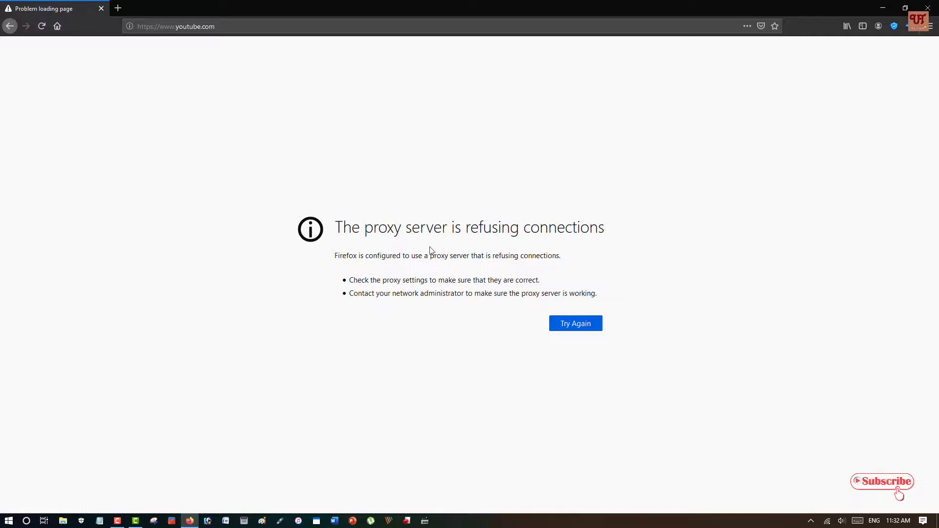
pyautogui.moveTo(412, 245)
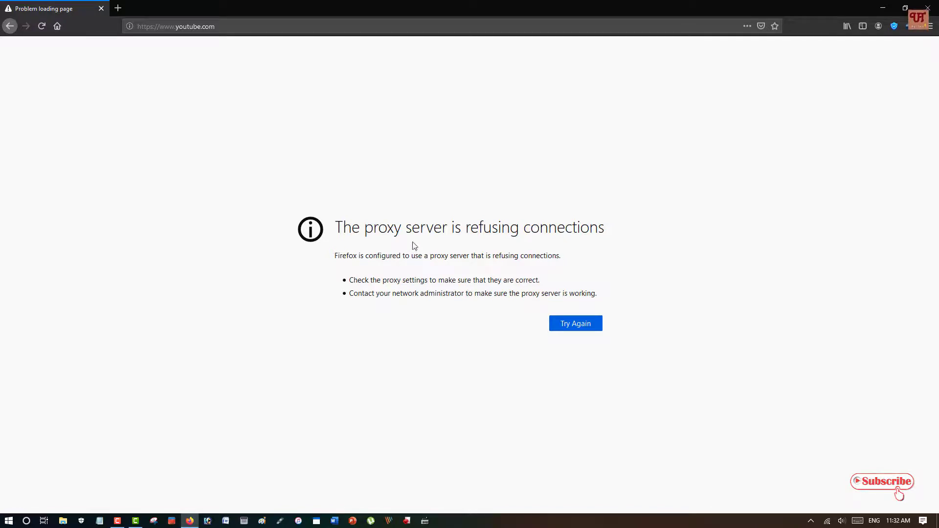
pyautogui.moveTo(416, 272)
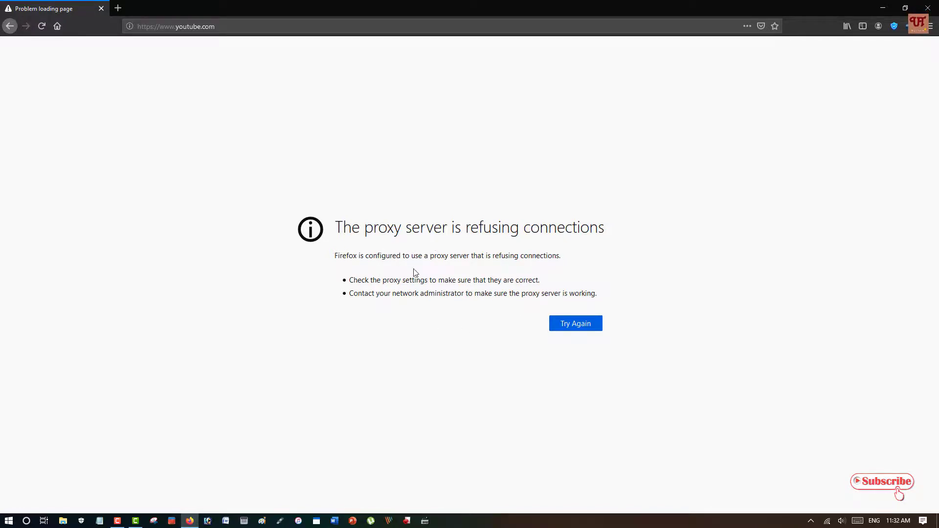
pyautogui.moveTo(196, 64)
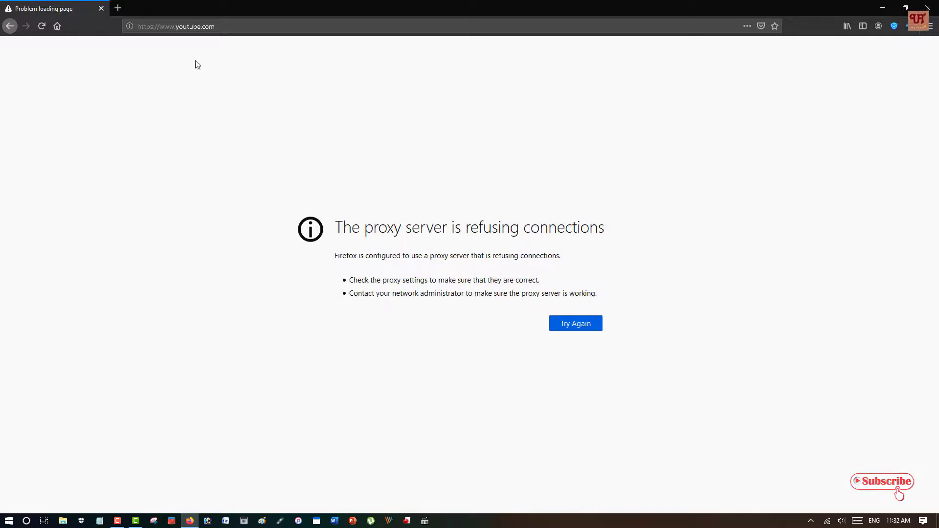
pyautogui.moveTo(378, 157)
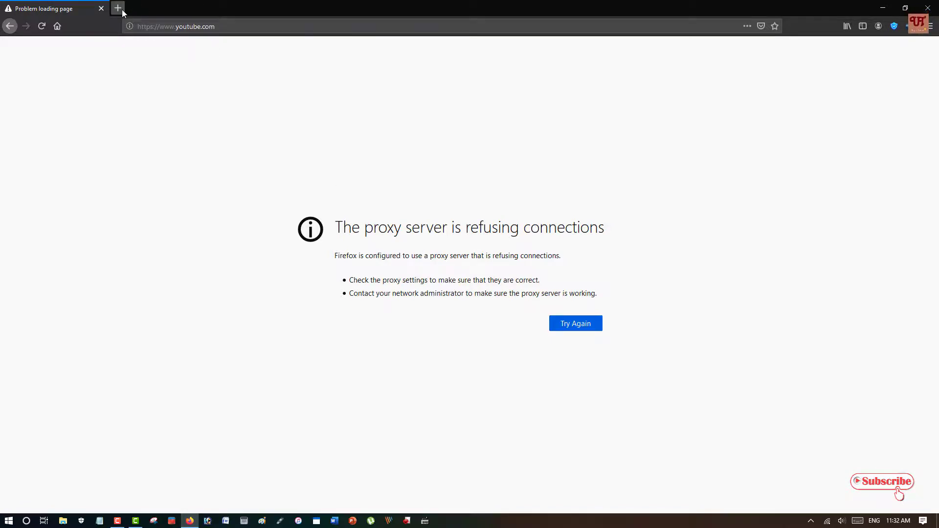
# Step: Load google.com in a new tab, then try yahoo.com in another and hit the proxy error
pyautogui.click(117, 7)
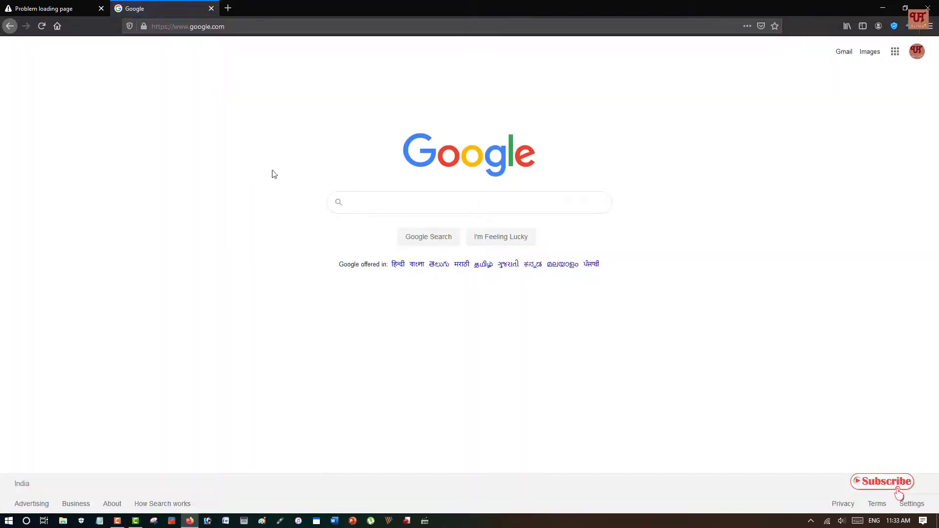
pyautogui.click(469, 202)
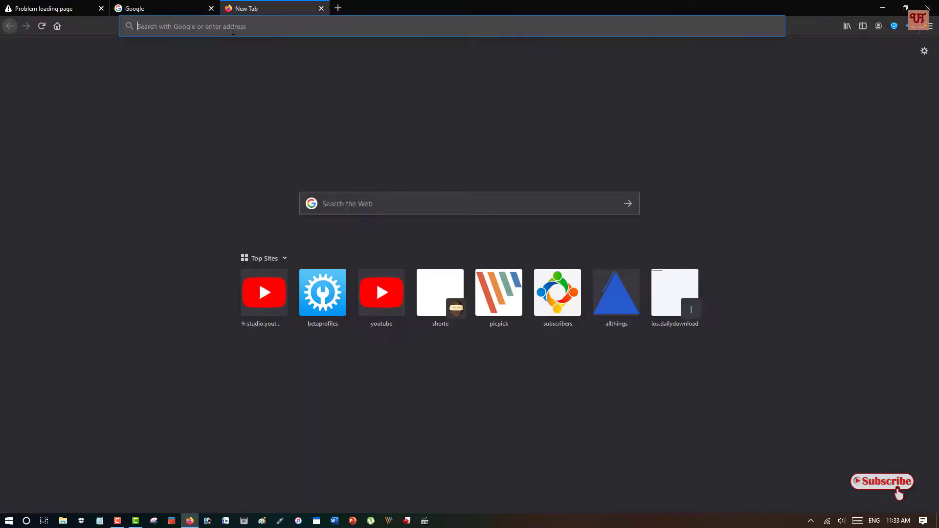
pyautogui.write('yahoo.com')
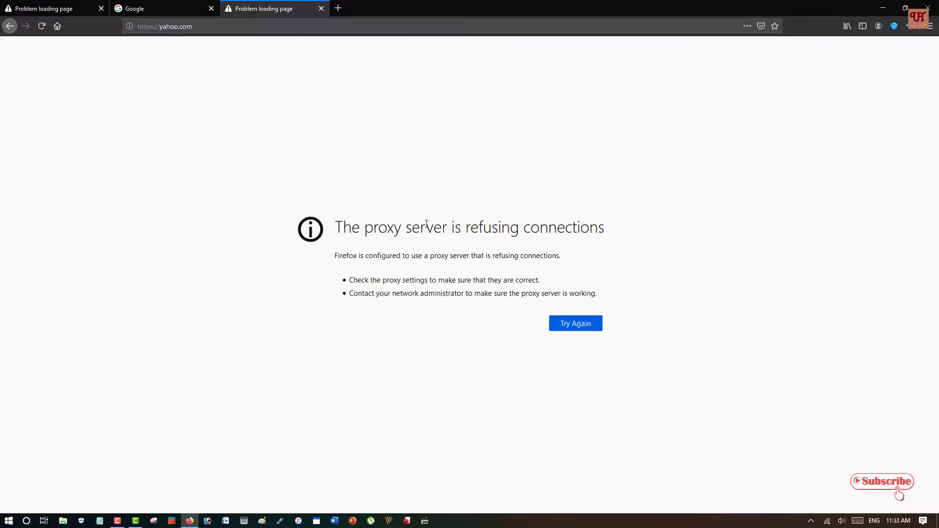
pyautogui.moveTo(579, 344)
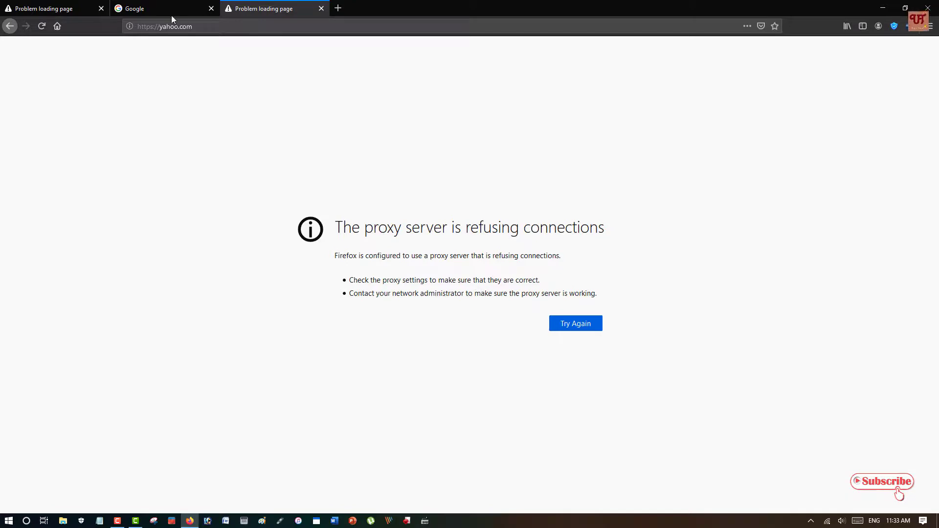
pyautogui.moveTo(181, 45)
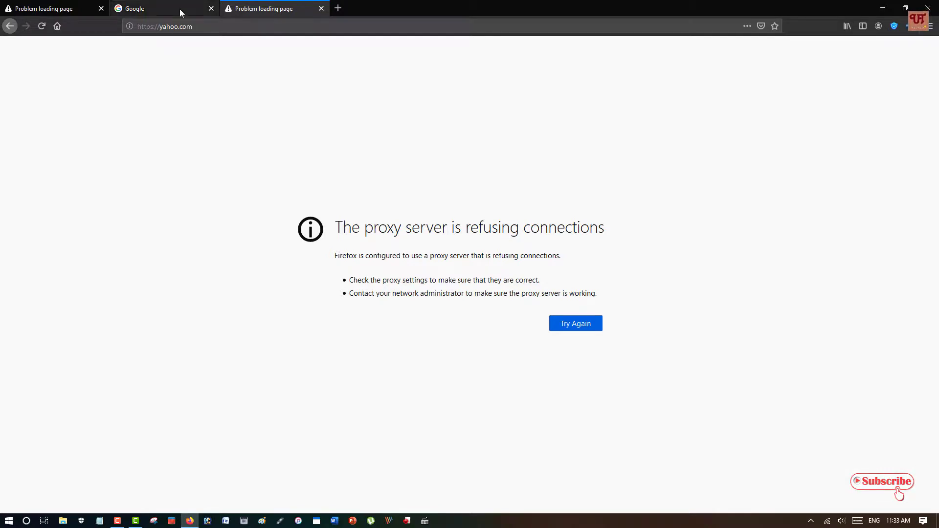
# Step: Recheck the Google tab, close the test tabs and quit Firefox
pyautogui.click(157, 9)
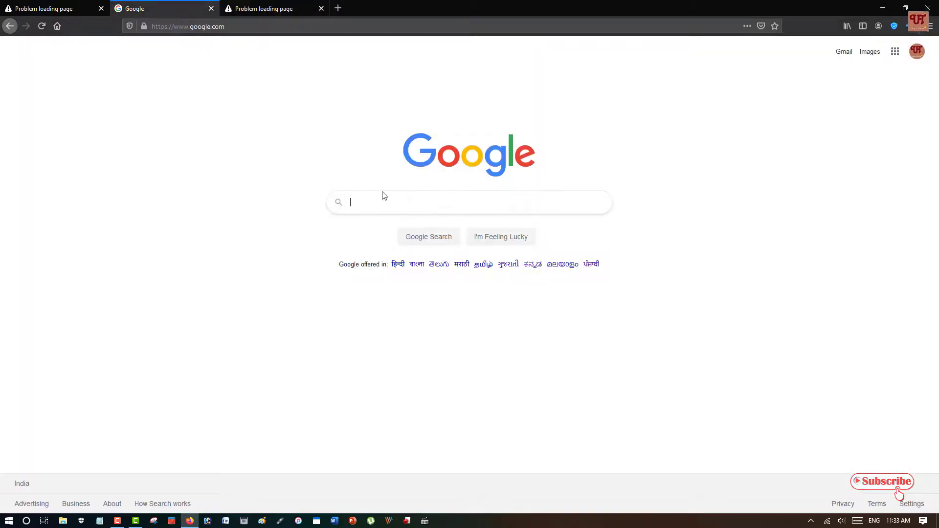
pyautogui.moveTo(289, 57)
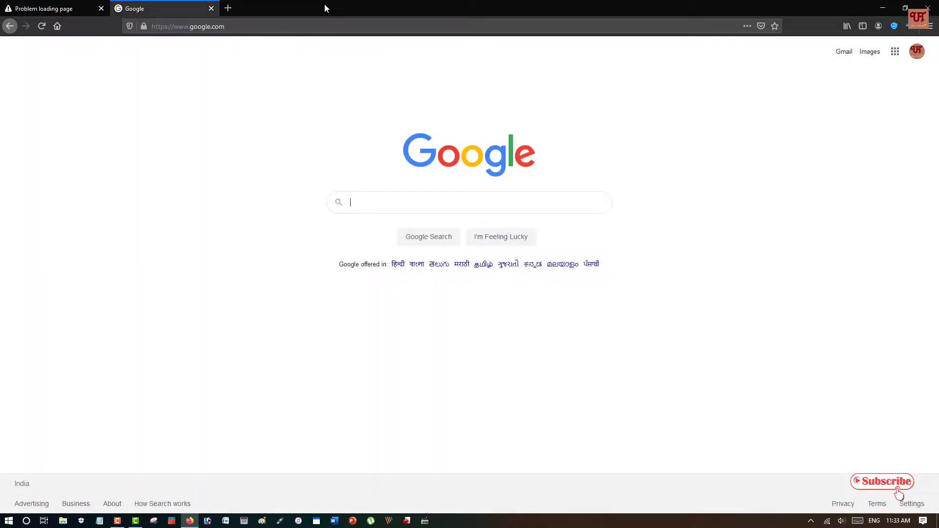
pyautogui.moveTo(239, 278)
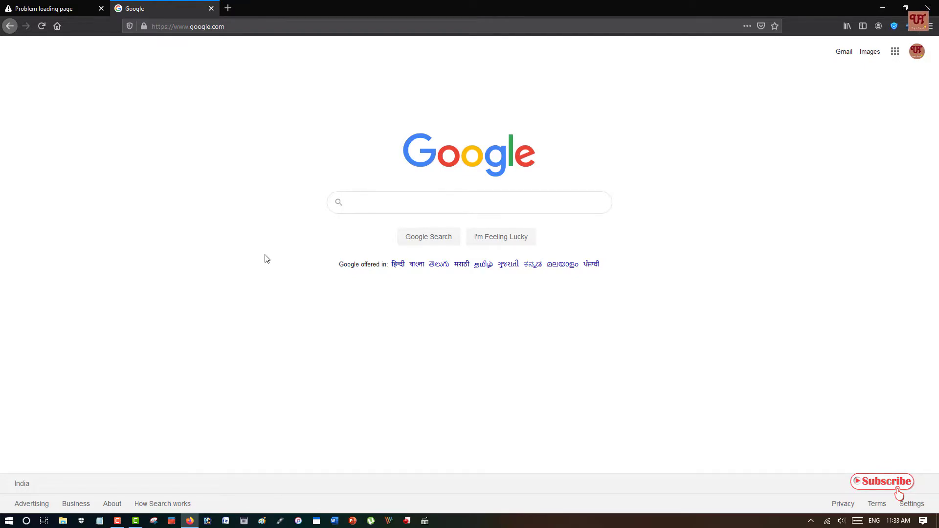
pyautogui.click(469, 201)
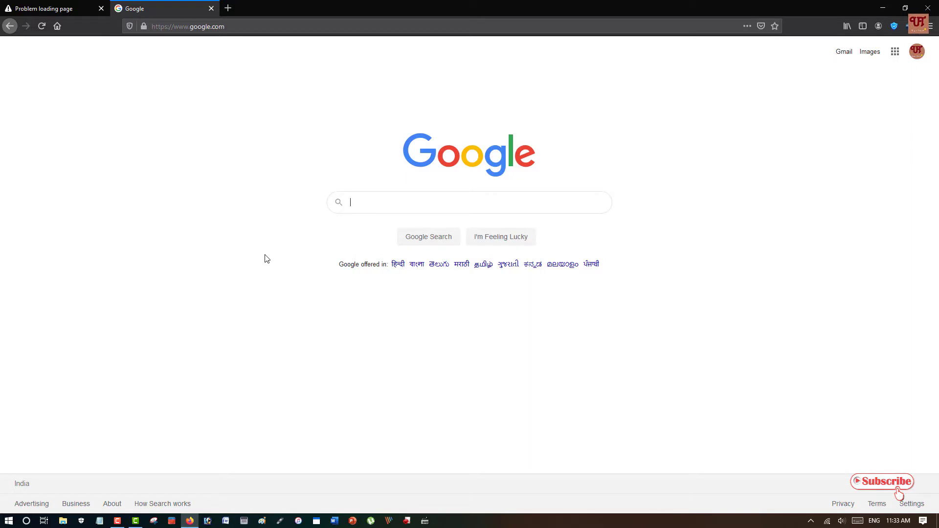
pyautogui.moveTo(211, 9)
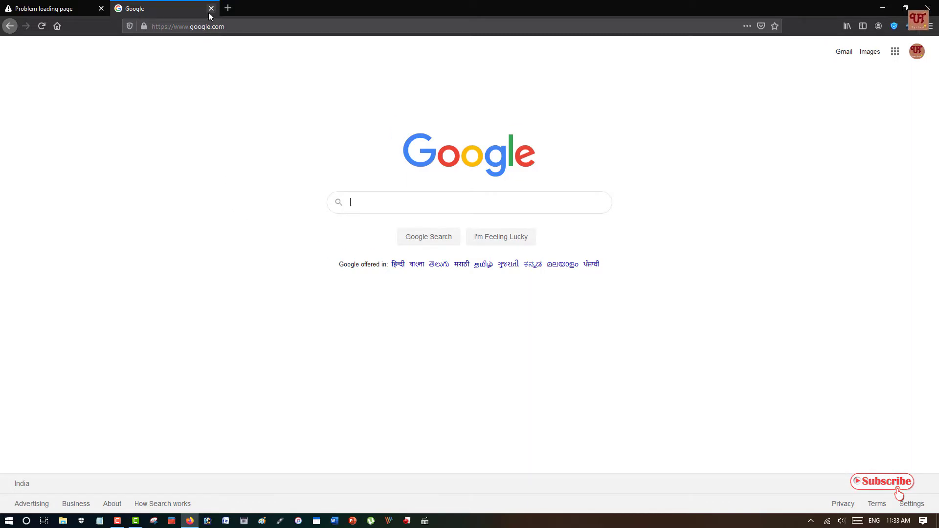
pyautogui.moveTo(210, 9)
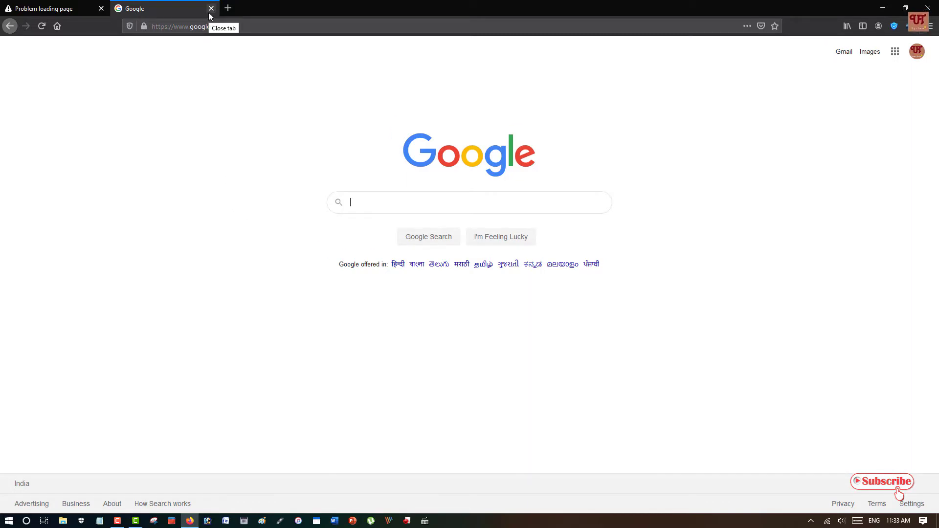
pyautogui.moveTo(229, 8)
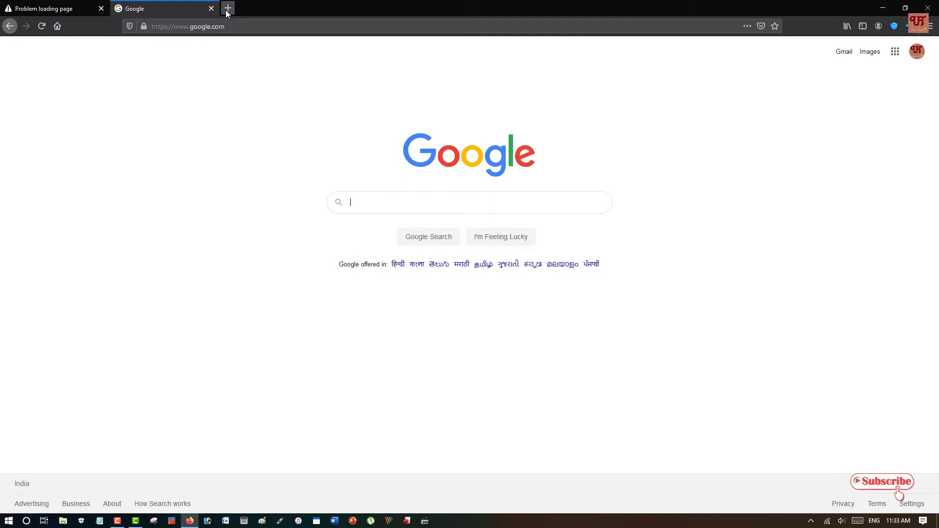
pyautogui.click(227, 8)
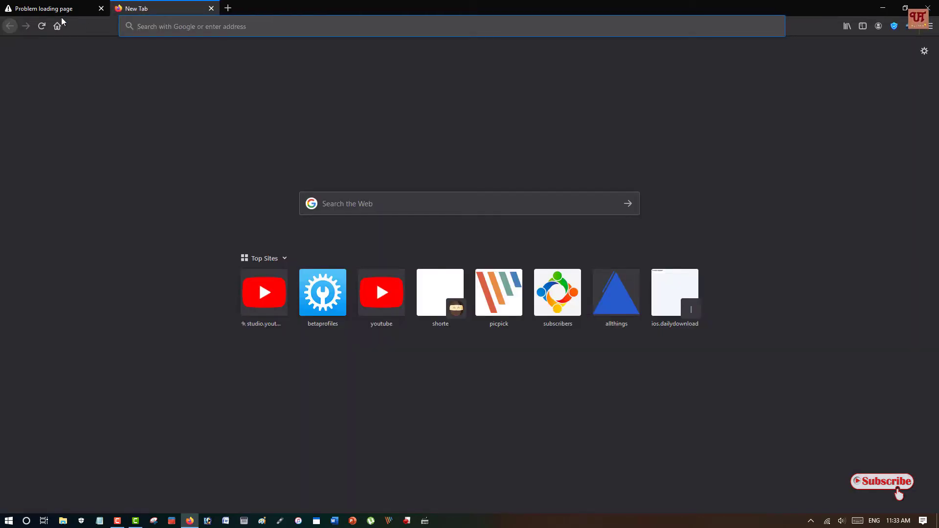
pyautogui.click(100, 8)
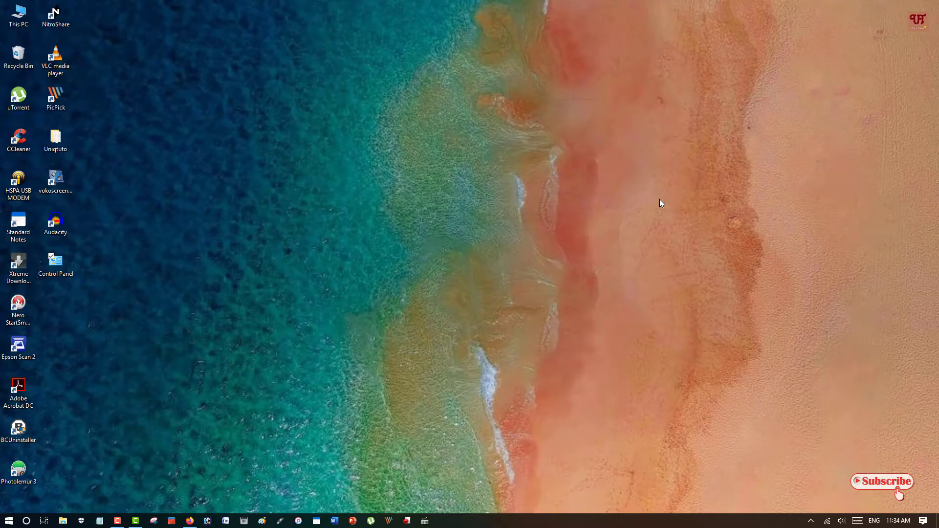
pyautogui.moveTo(422, 288)
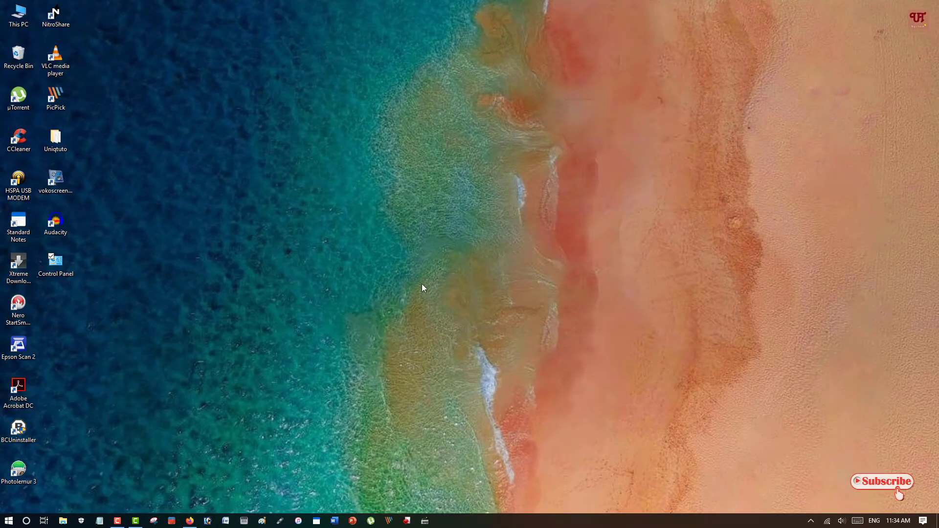
pyautogui.moveTo(422, 335)
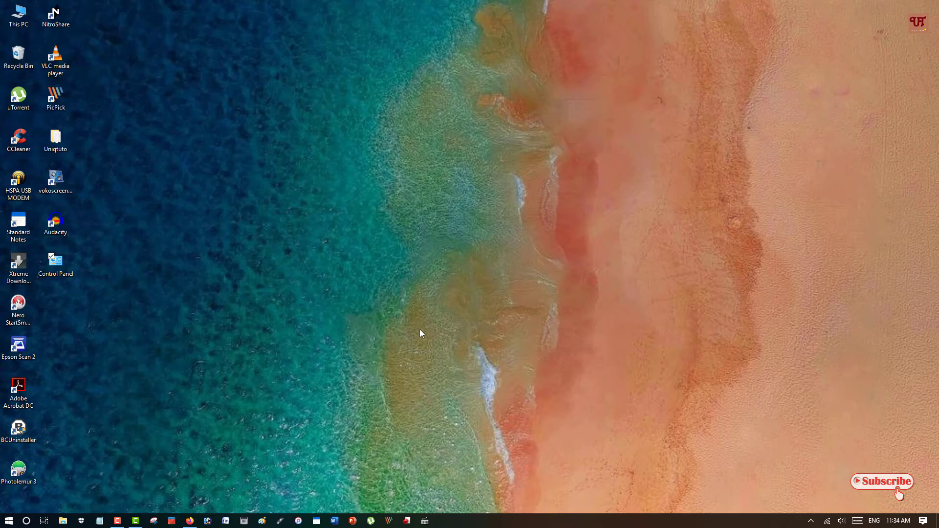
pyautogui.moveTo(378, 351)
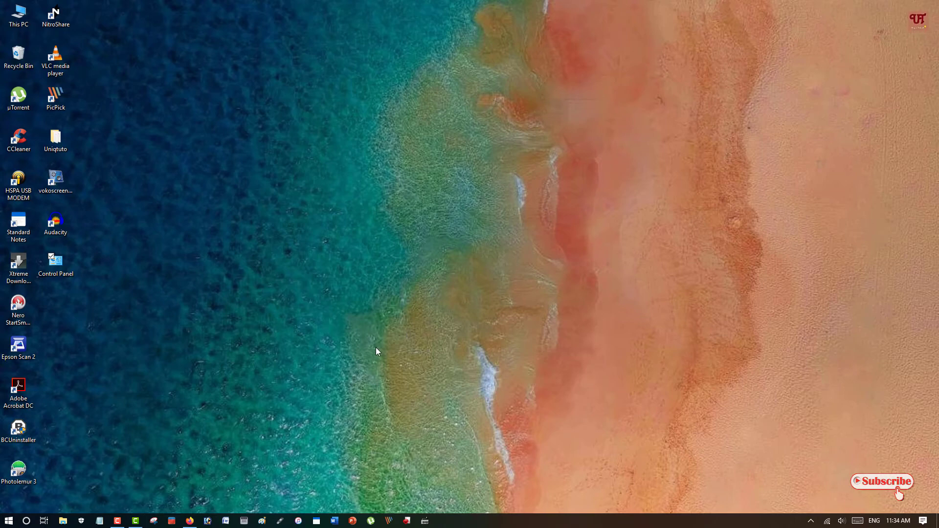
pyautogui.moveTo(253, 427)
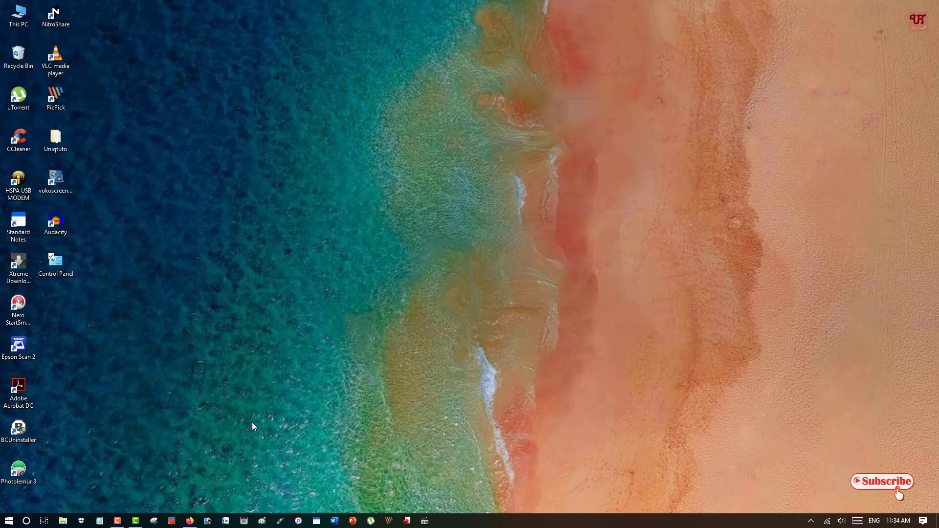